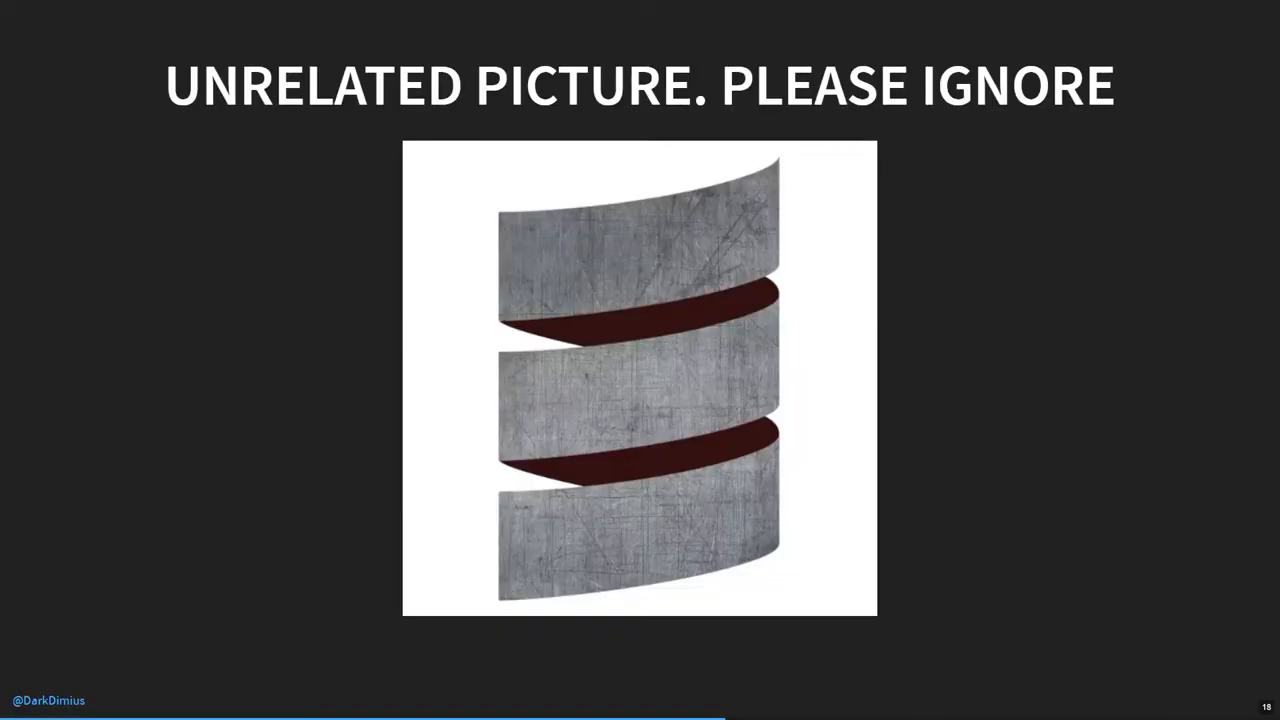
key("right")
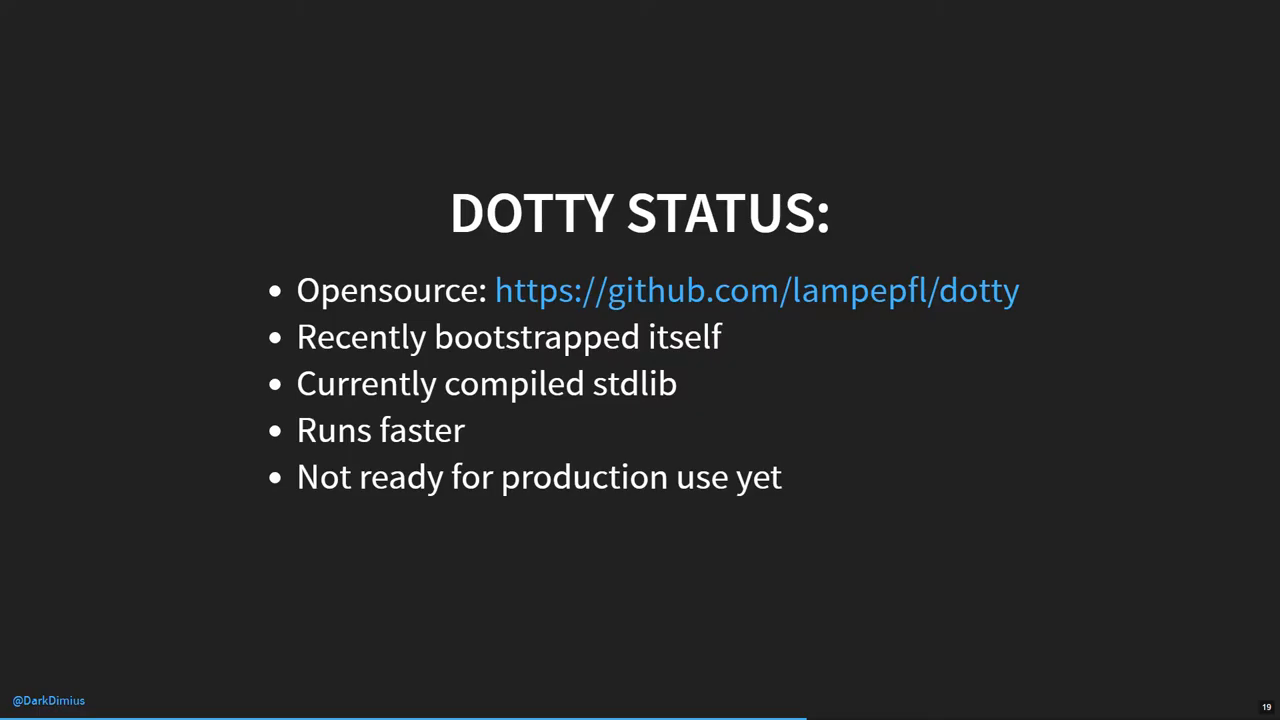
key("Right")
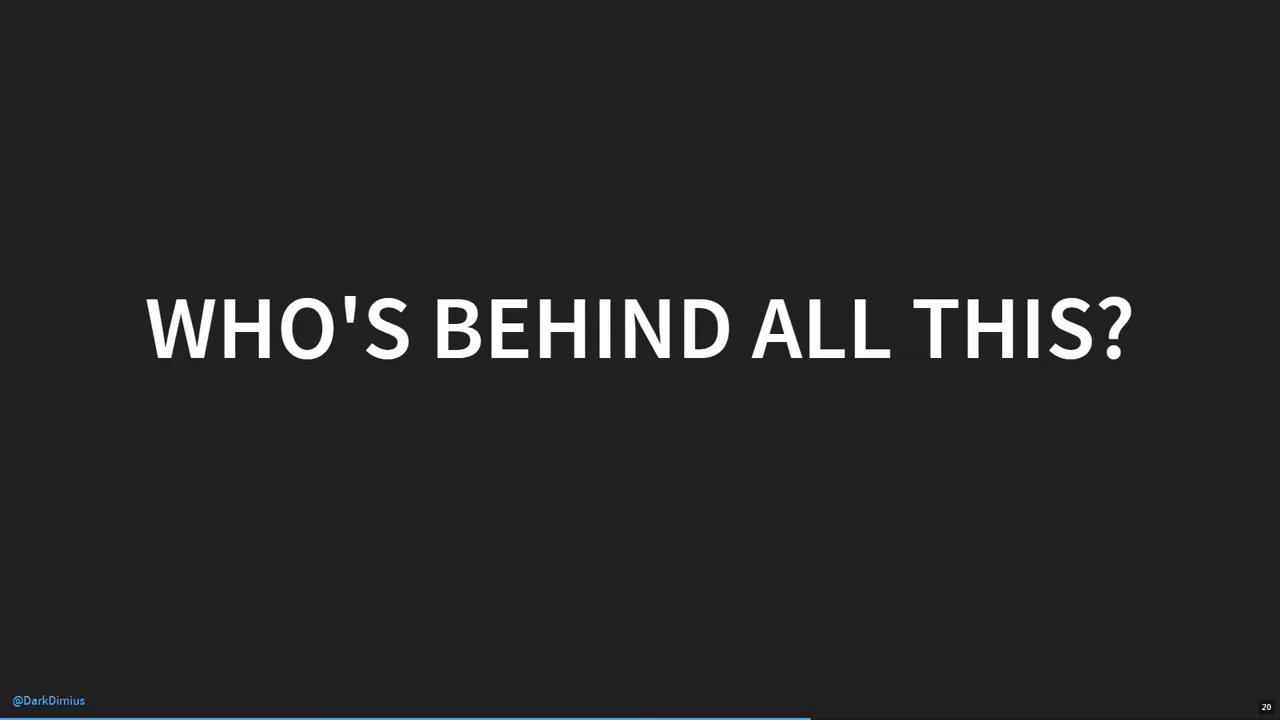